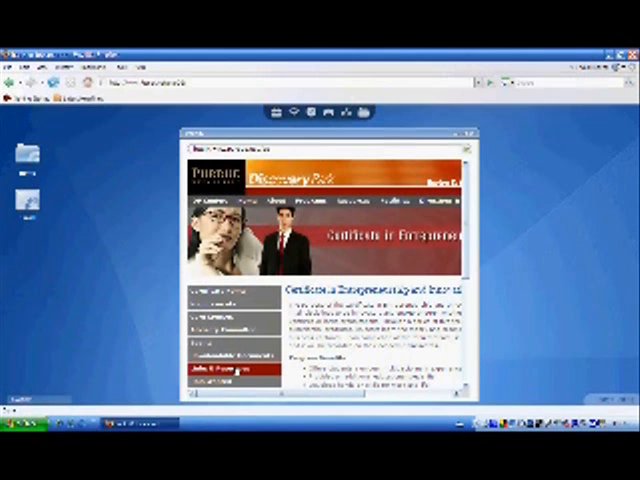
# Type a run of 'd' characters after the 'Why? Because I can!!!!' line in AbiWord.
pyautogui.click(228, 373)
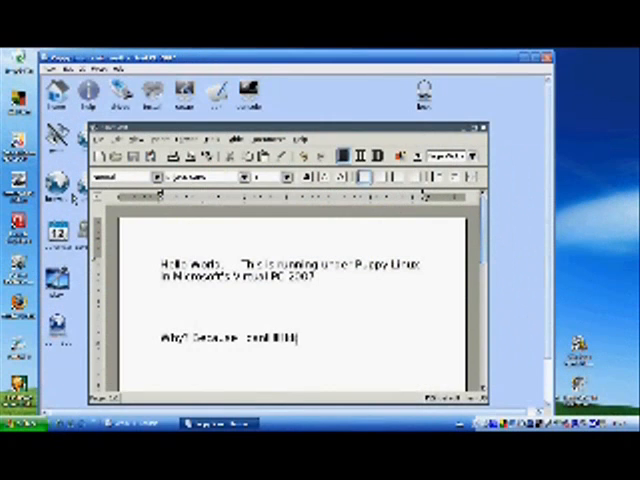
pyautogui.write('dddddd')
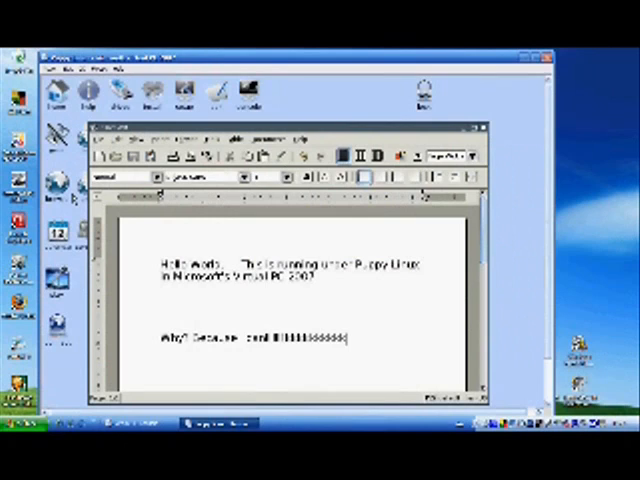